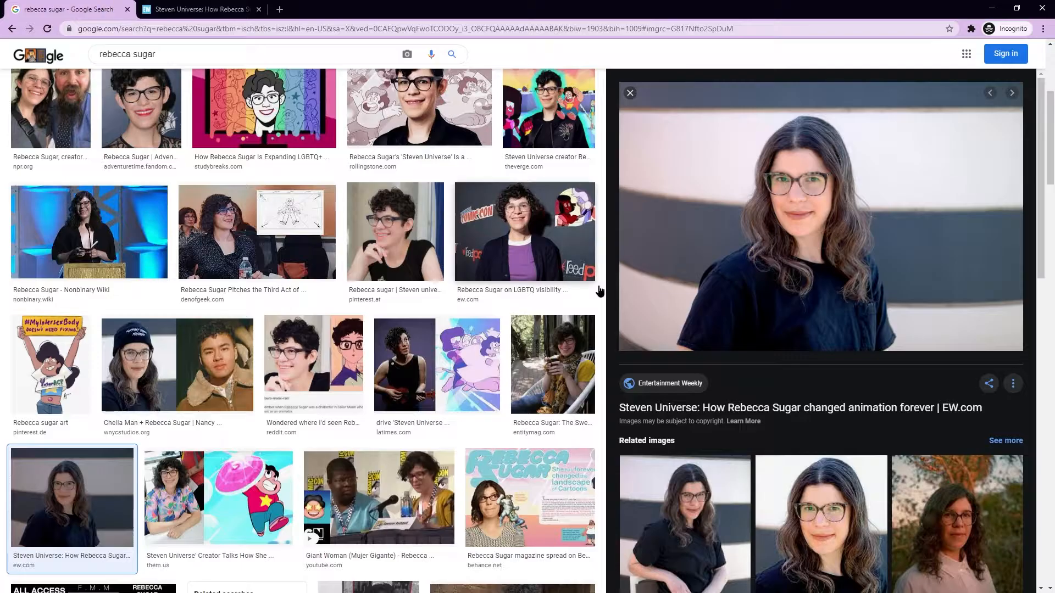
# Open the full-size photo of the woman in the black T-shirt in its own tab
pyautogui.click(819, 213)
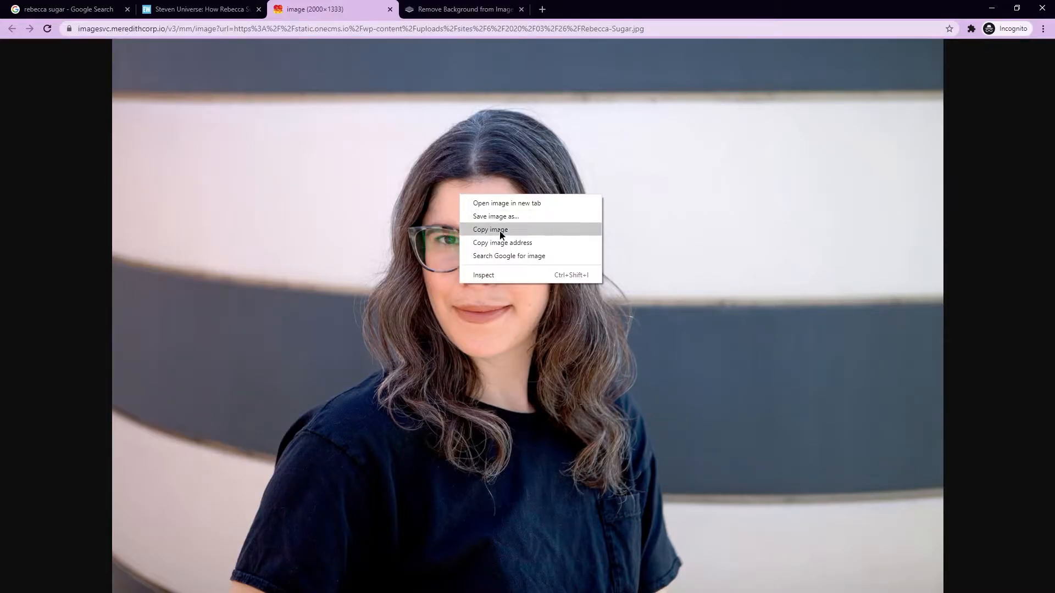
# Paste the copied photo into remove.bg and download the background-free cutout
pyautogui.click(464, 9)
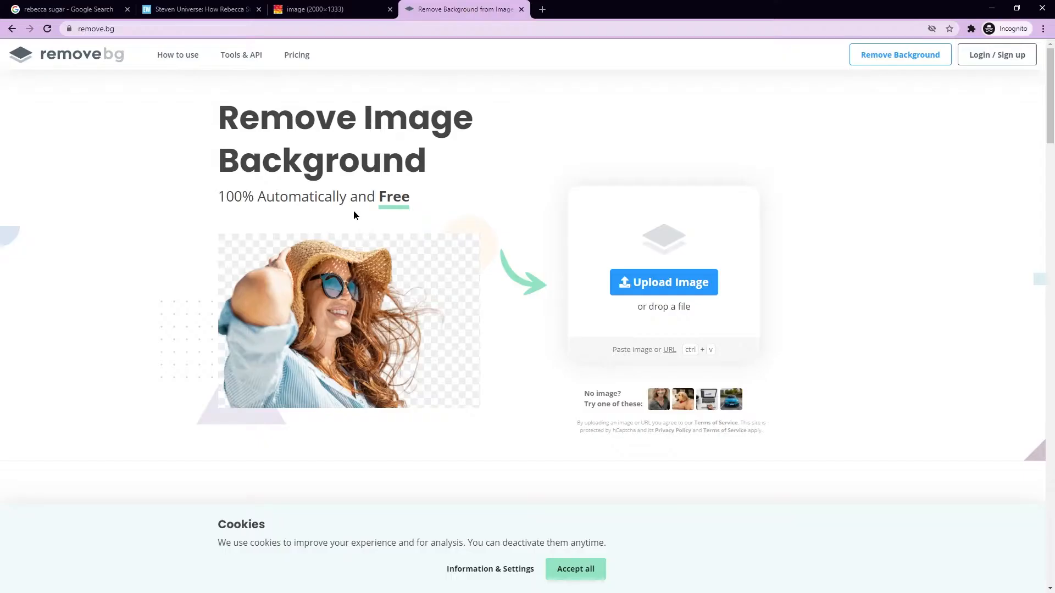
pyautogui.moveTo(549, 220)
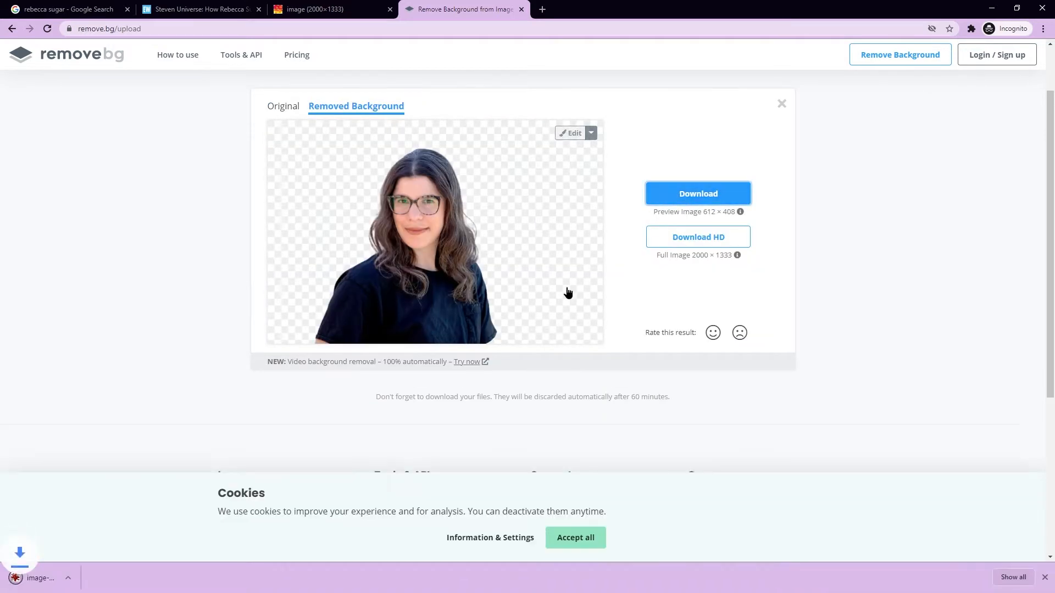
pyautogui.click(698, 194)
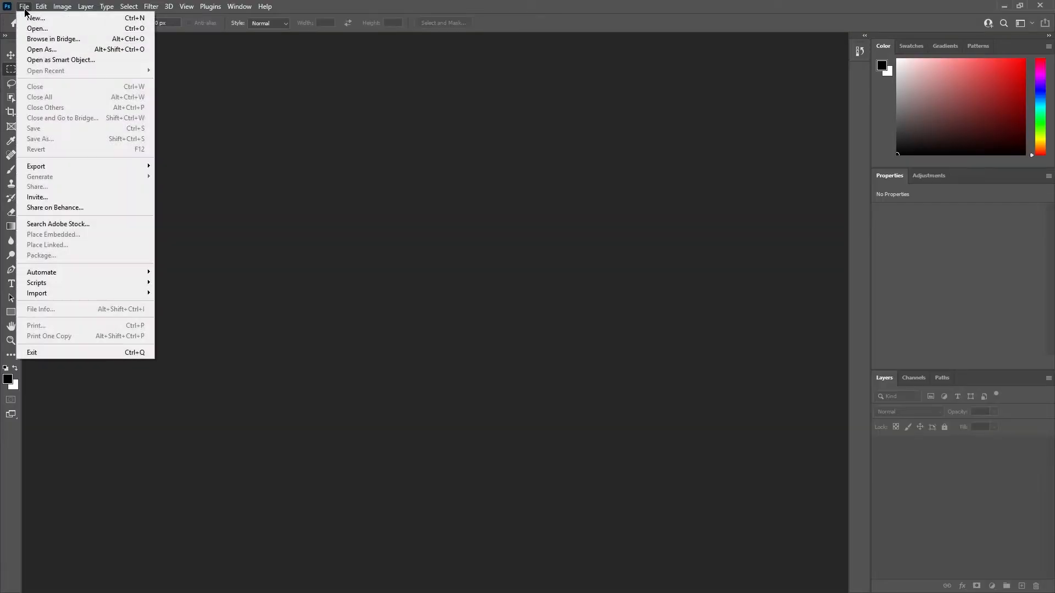
# Create a new 2000 × 1333 px document using the Clipboard preset
pyautogui.click(35, 19)
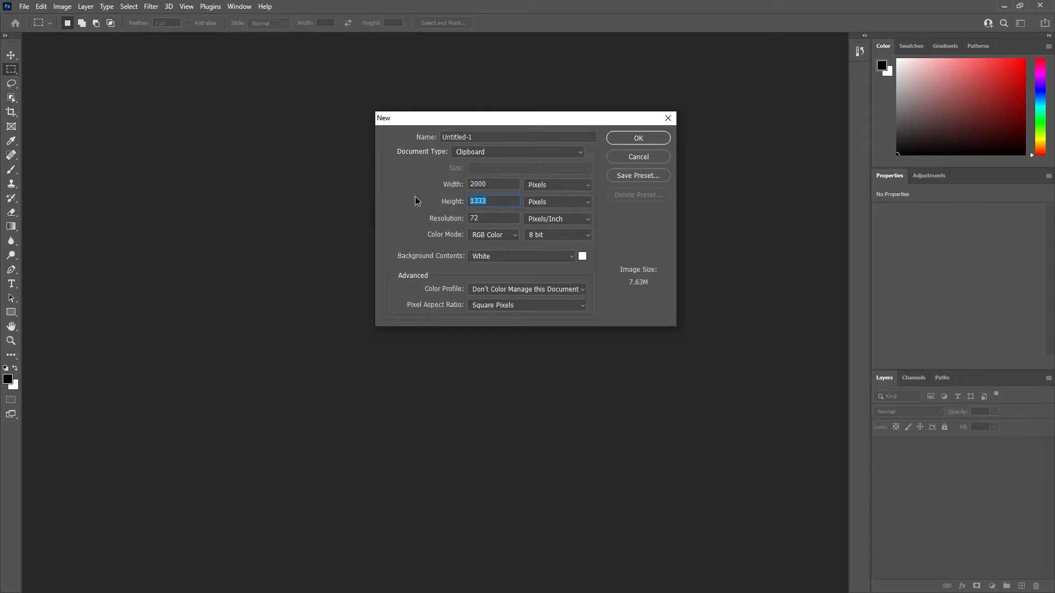
pyautogui.moveTo(506, 184)
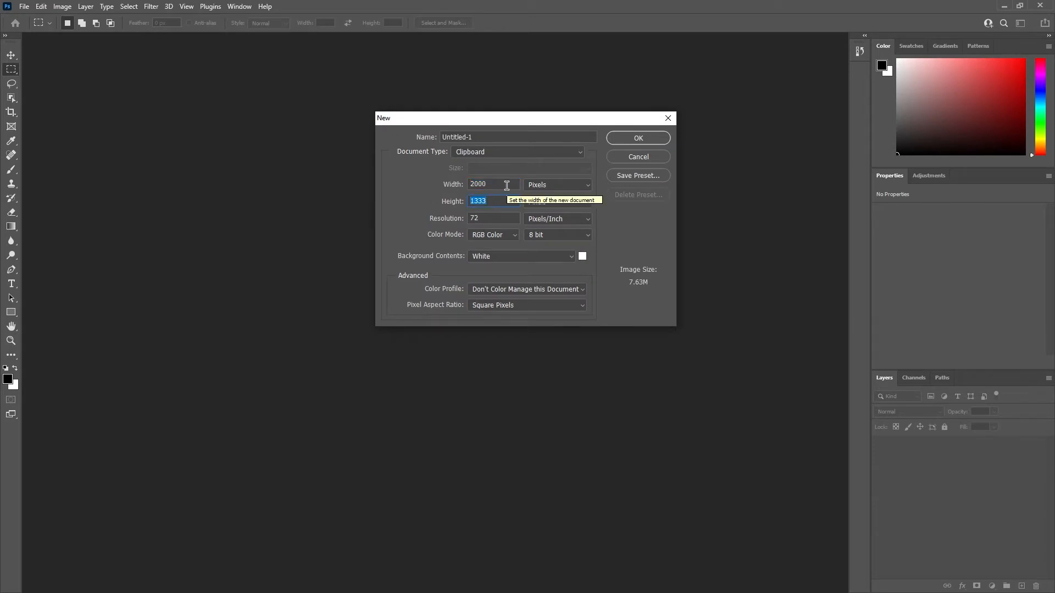
pyautogui.click(636, 138)
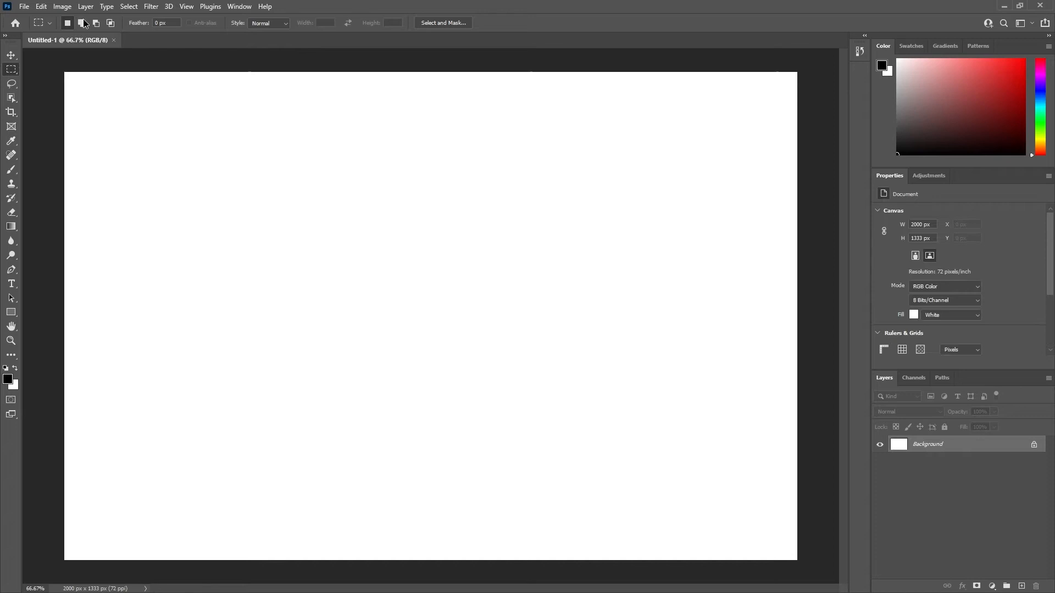
pyautogui.click(41, 6)
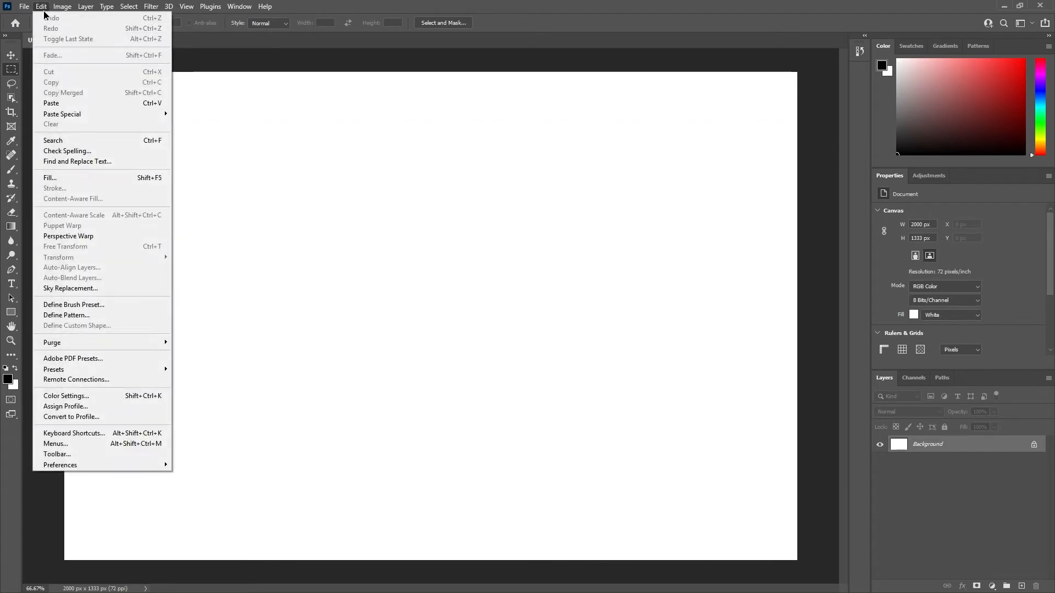
# Paste the copied photo as Layer 1 and locate the downloaded cutout file
pyautogui.click(50, 102)
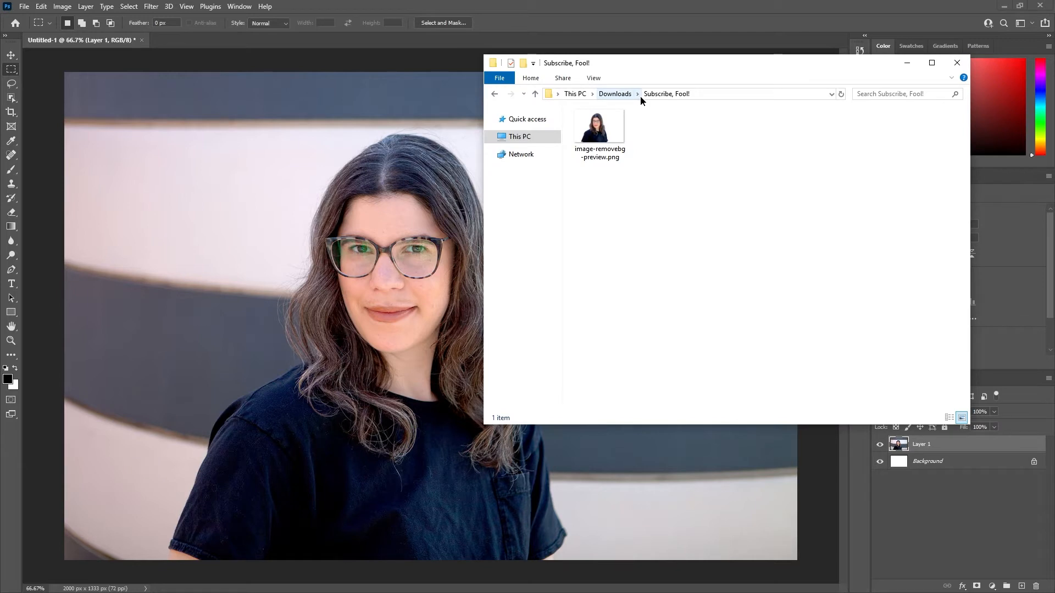
pyautogui.click(598, 127)
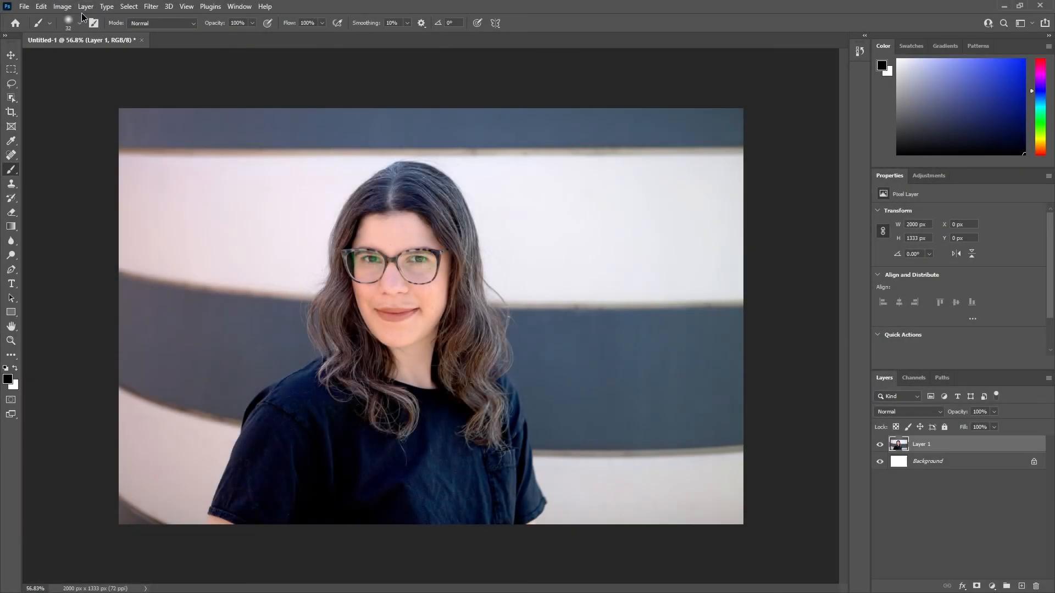
pyautogui.click(62, 6)
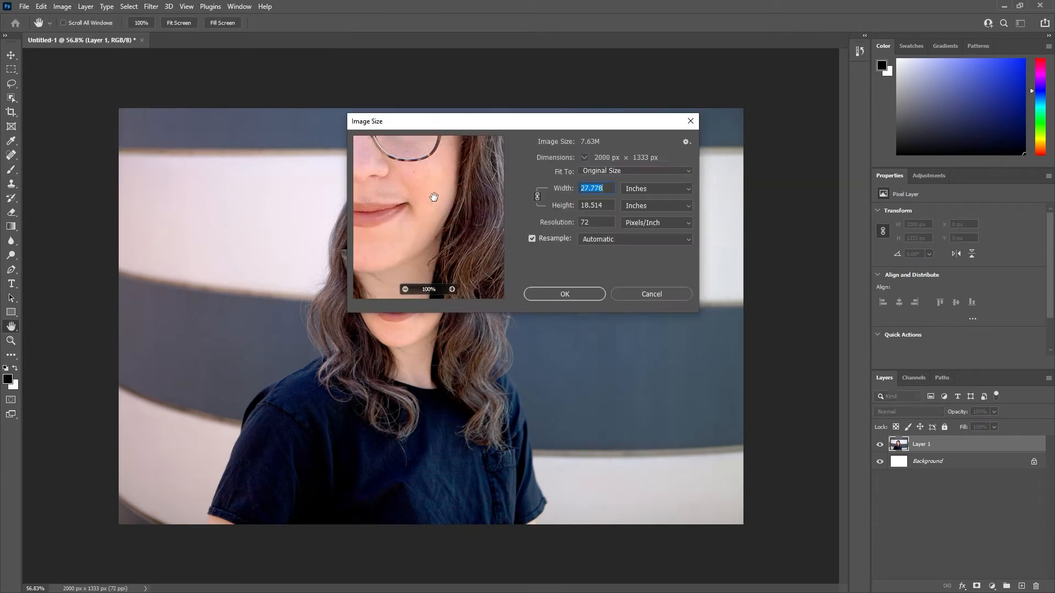
pyautogui.click(653, 189)
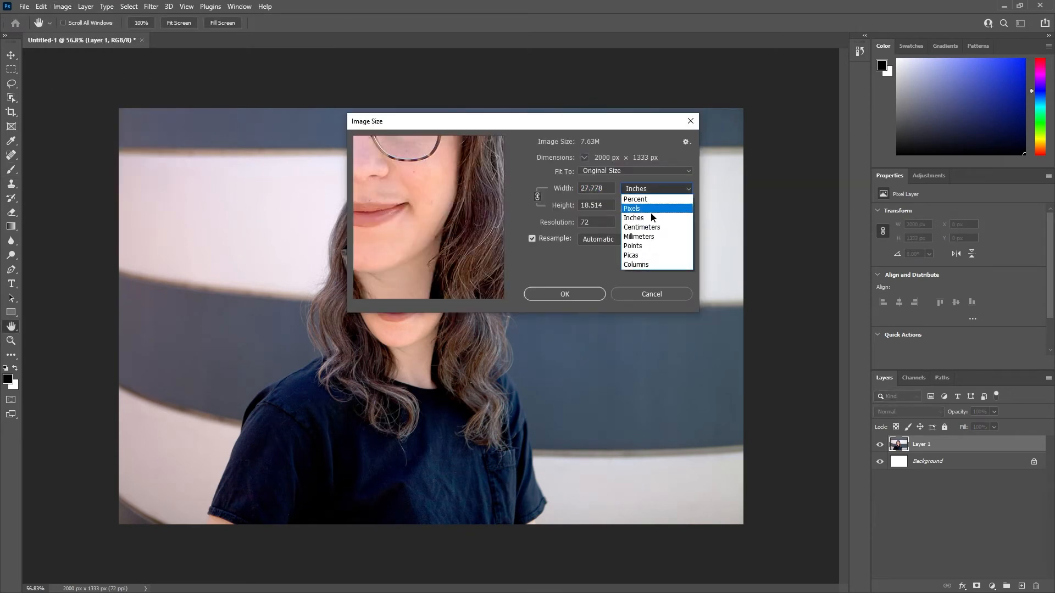
pyautogui.click(632, 209)
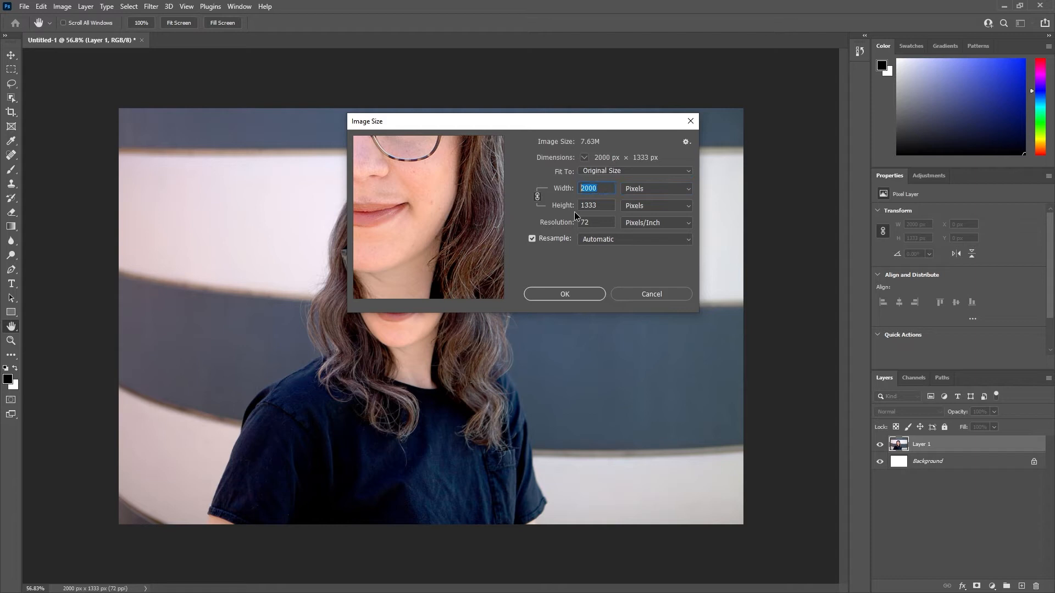
pyautogui.moveTo(630, 282)
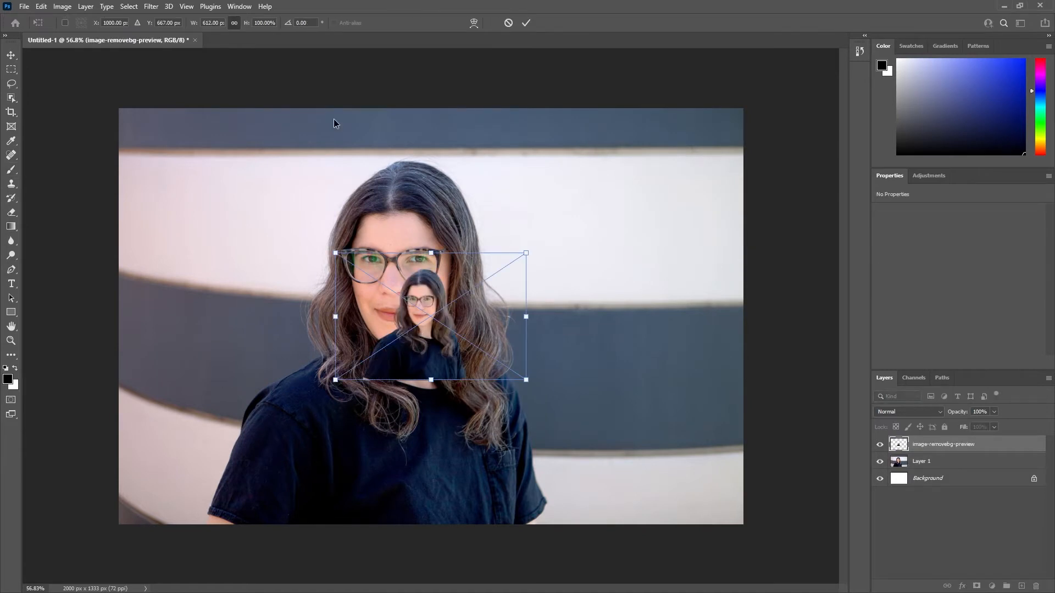
pyautogui.moveTo(195, 27)
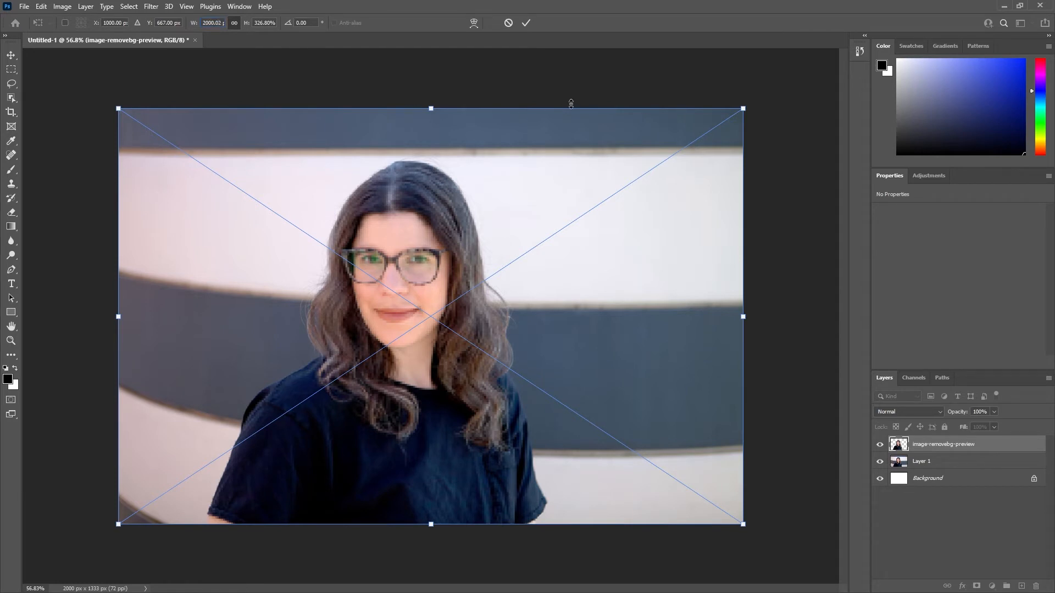
# Commit the 2000 px-wide cutout placement and toggle Layer 1's visibility to inspect it
pyautogui.click(527, 22)
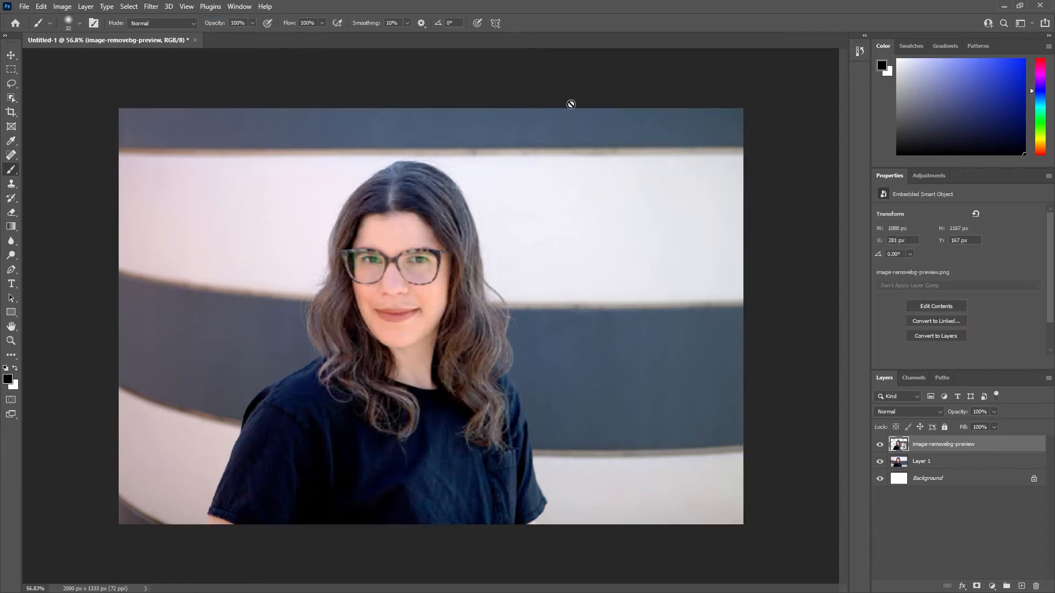
pyautogui.click(879, 465)
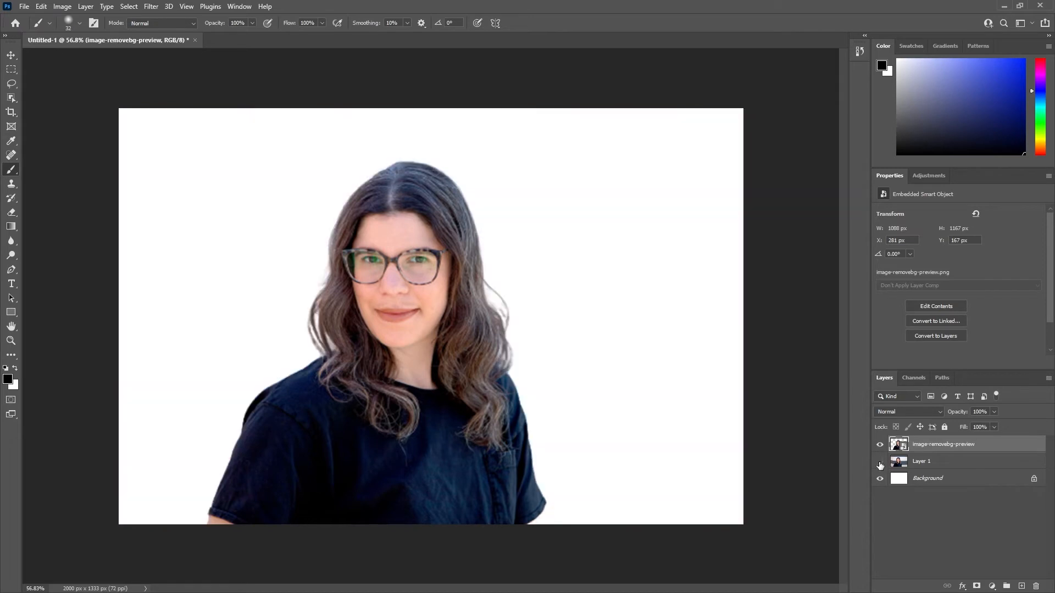
pyautogui.click(879, 461)
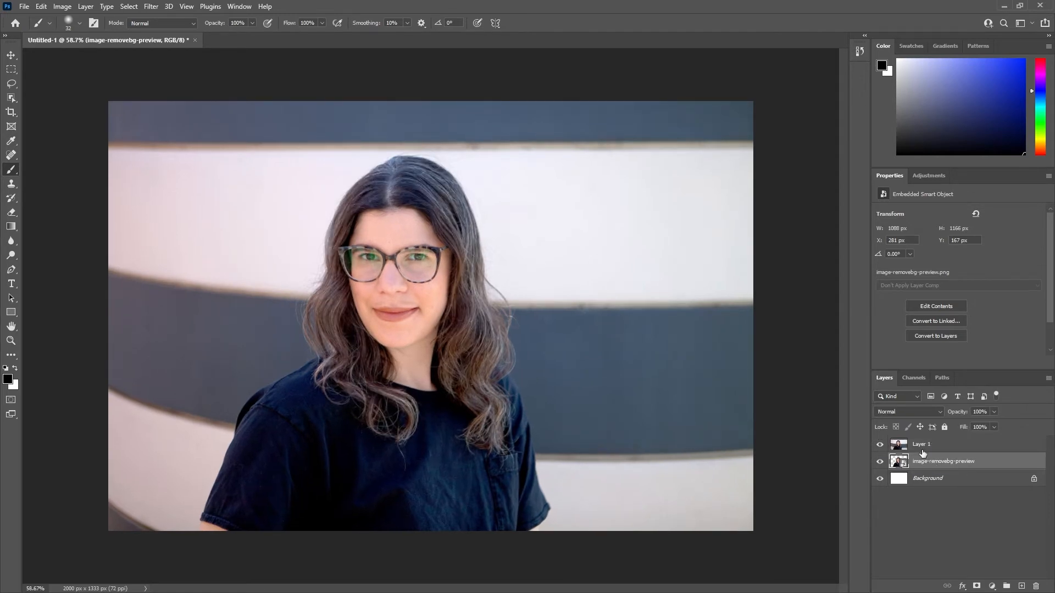
# Clip Layer 1 to the cutout layer and hide the white Background layer
pyautogui.click(879, 446)
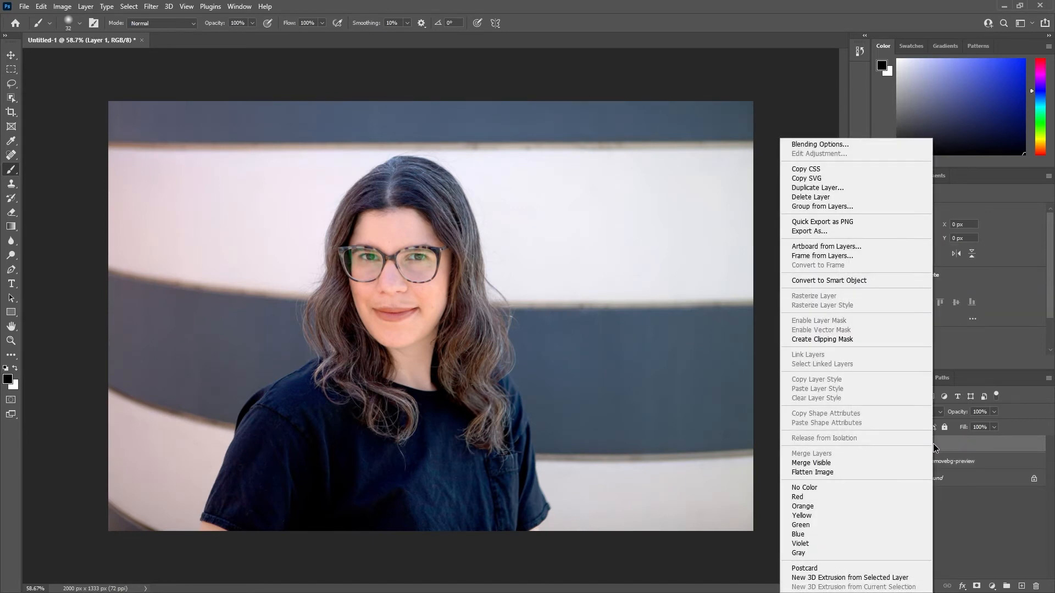
pyautogui.moveTo(843, 343)
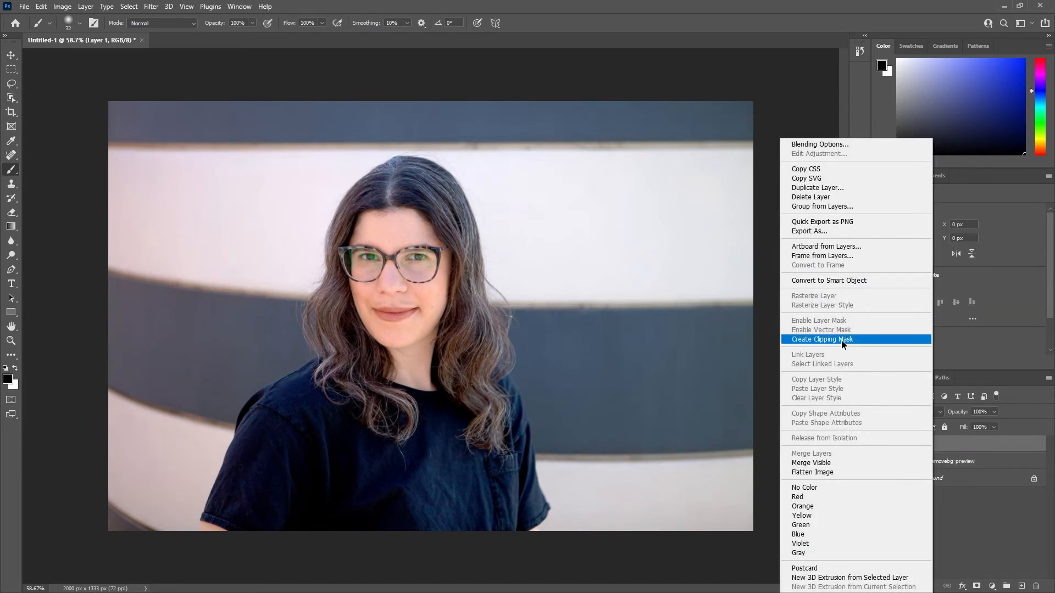
pyautogui.click(821, 339)
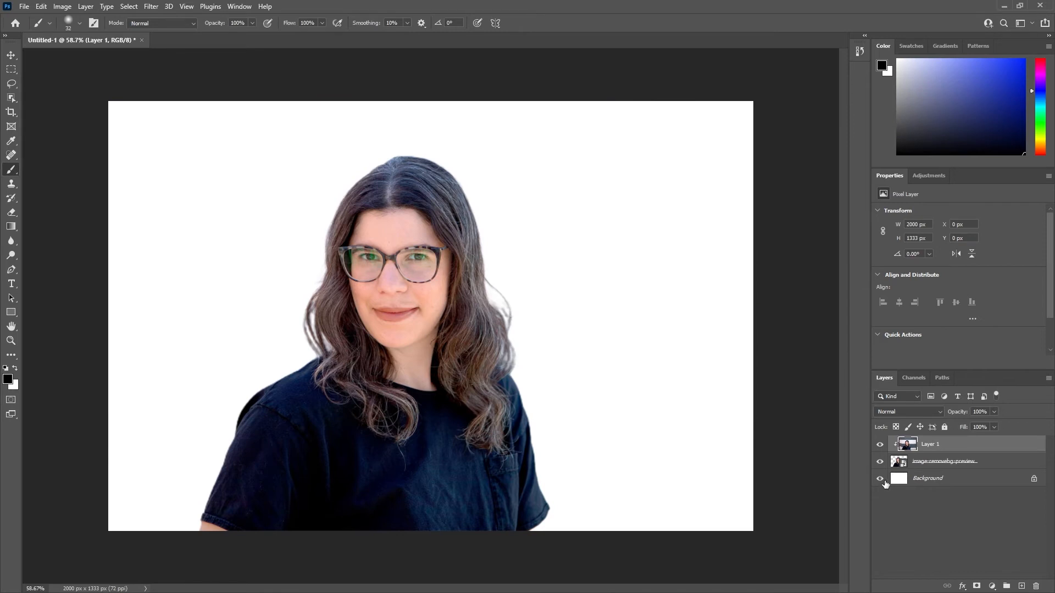
pyautogui.click(879, 477)
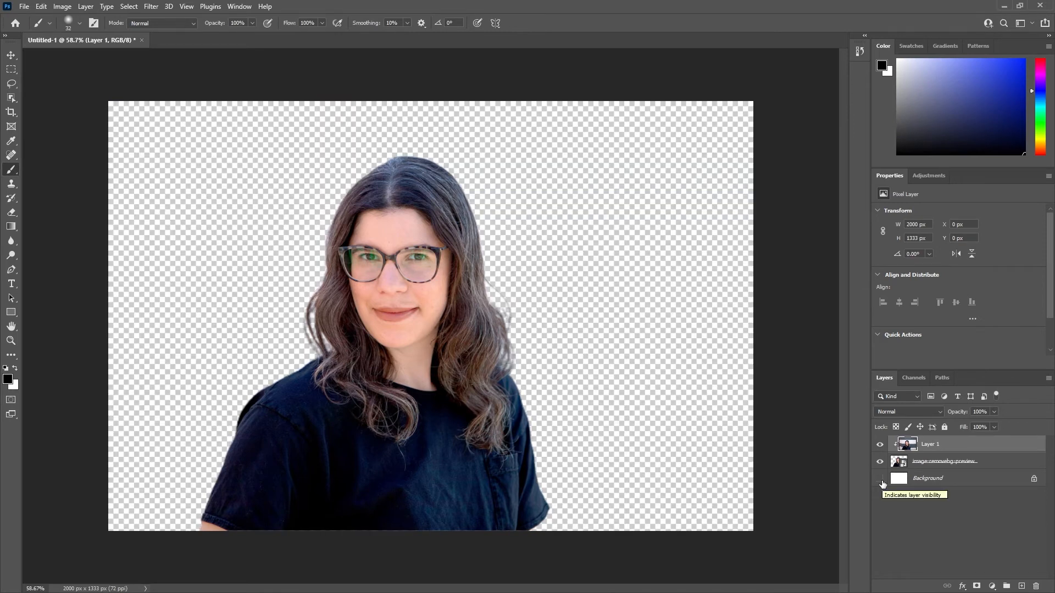
pyautogui.click(11, 111)
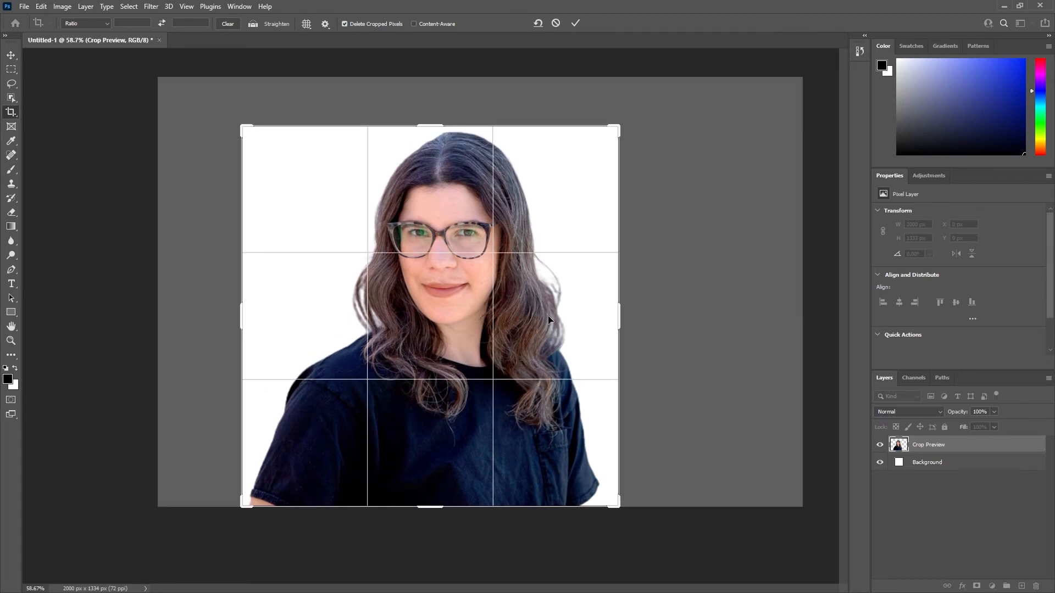
# Apply a roughly square 1169 × 1180 px crop around the woman
pyautogui.click(574, 24)
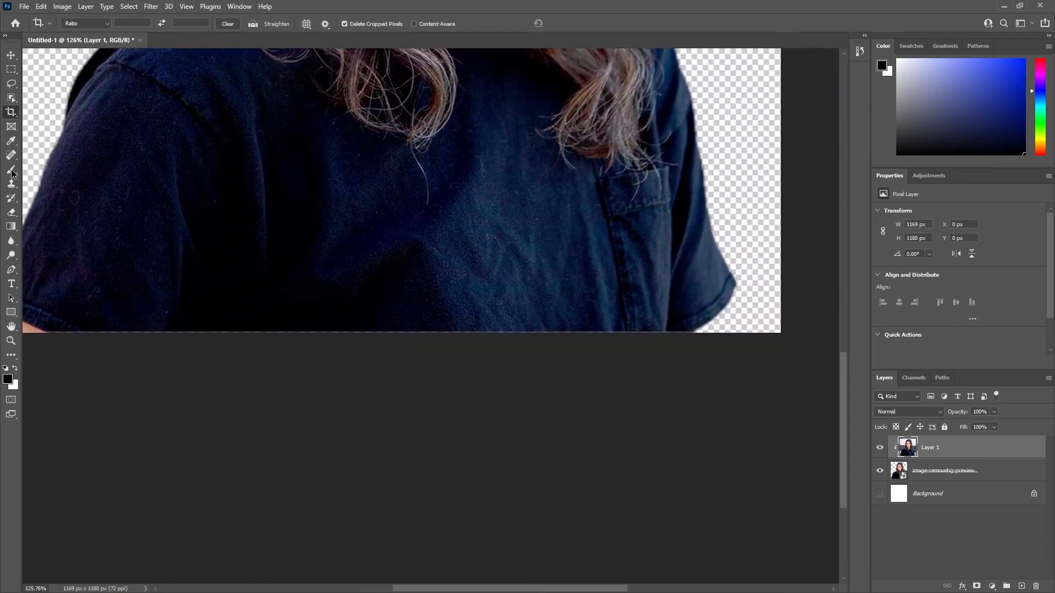
# With the Brush tool, select the cutout layer and rasterize it for hair touch-ups
pyautogui.click(11, 169)
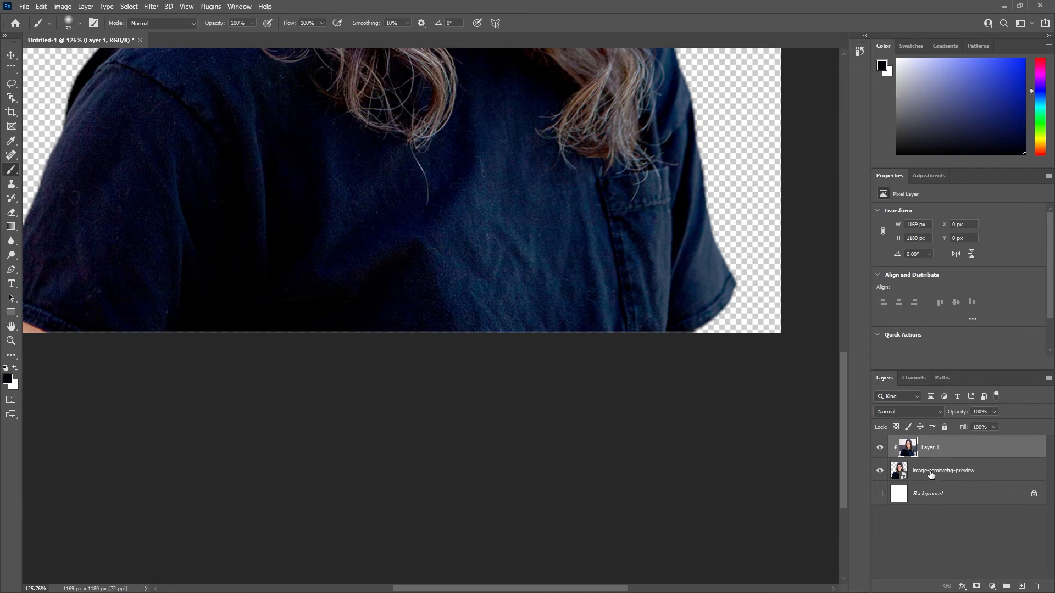
pyautogui.click(944, 470)
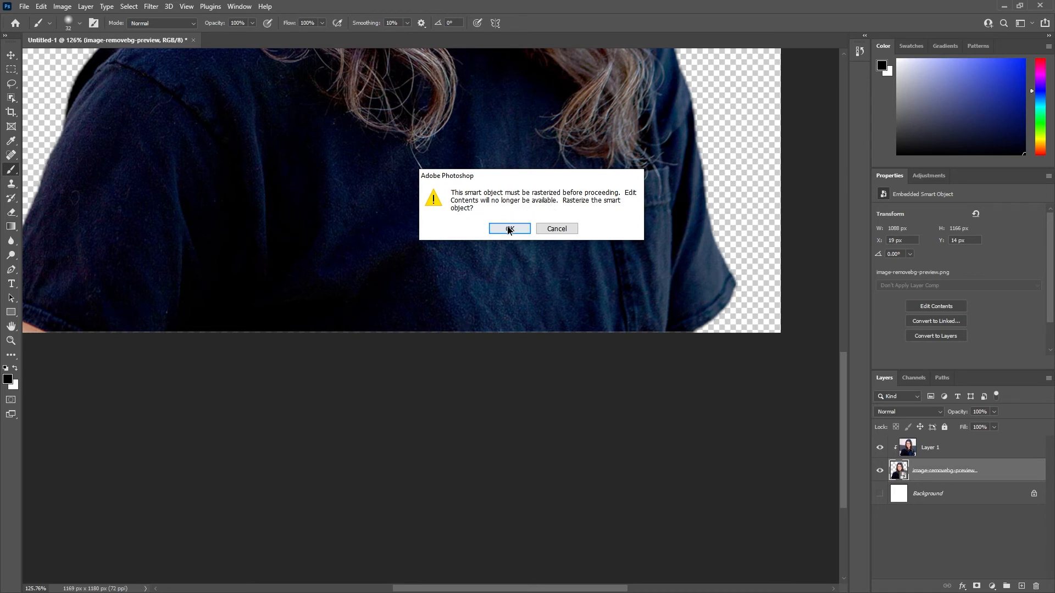
pyautogui.click(509, 228)
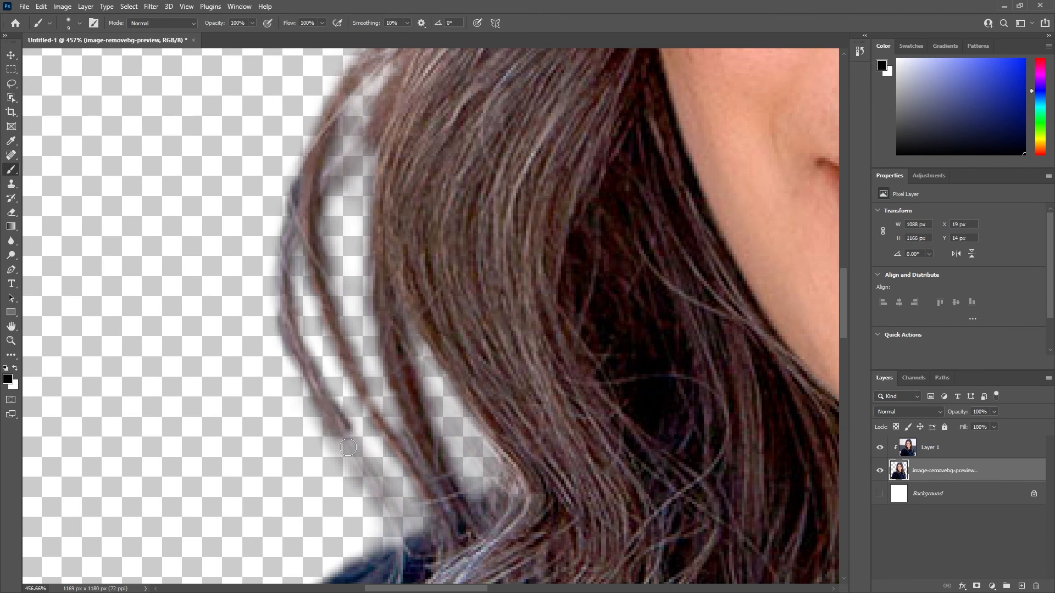
# Quick Export the transparent portrait as a PNG
pyautogui.click(24, 6)
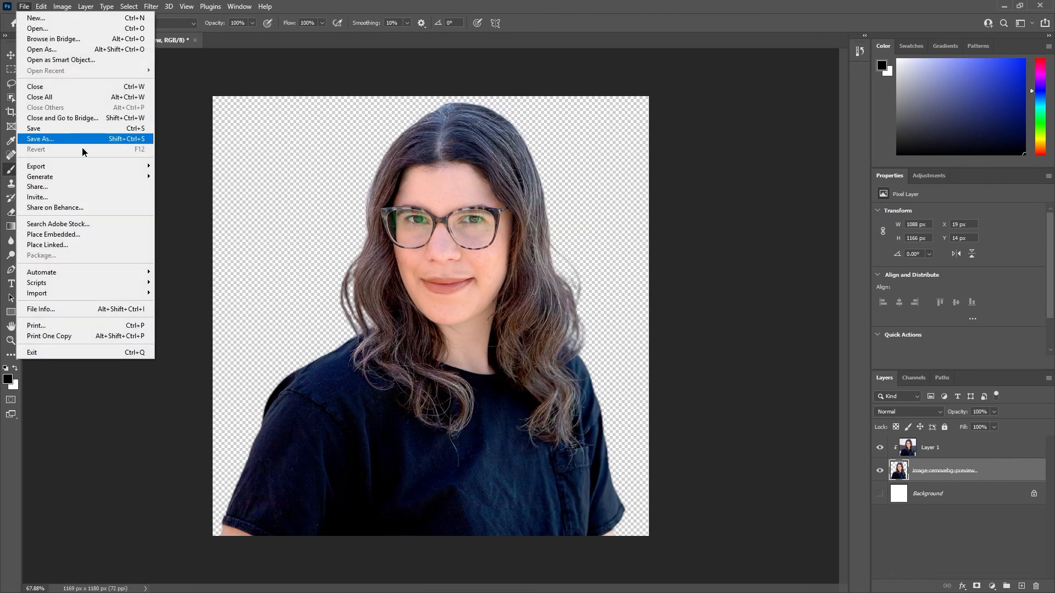
pyautogui.moveTo(36, 165)
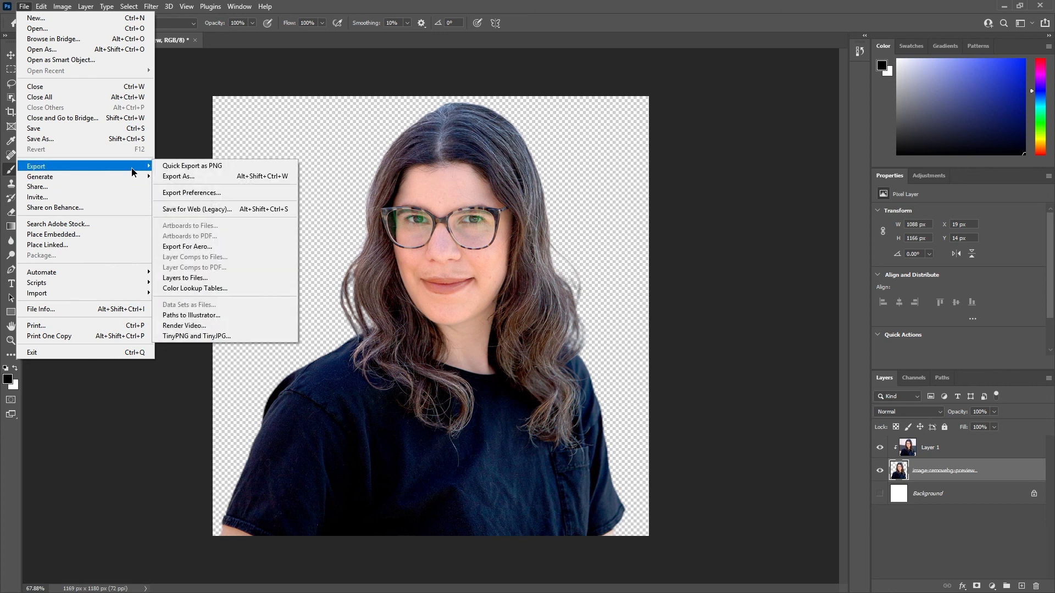
pyautogui.click(192, 165)
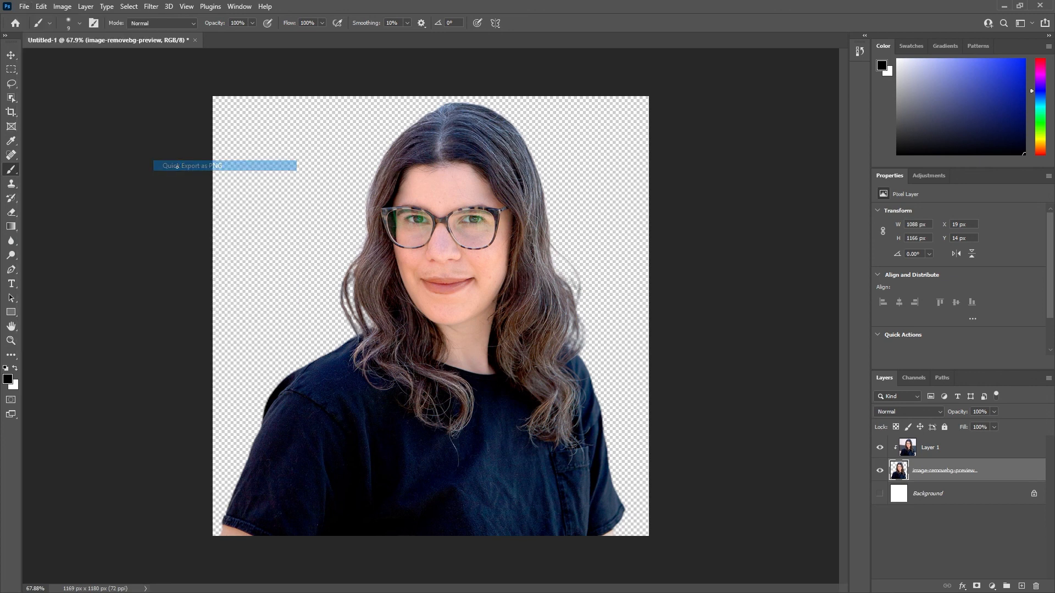